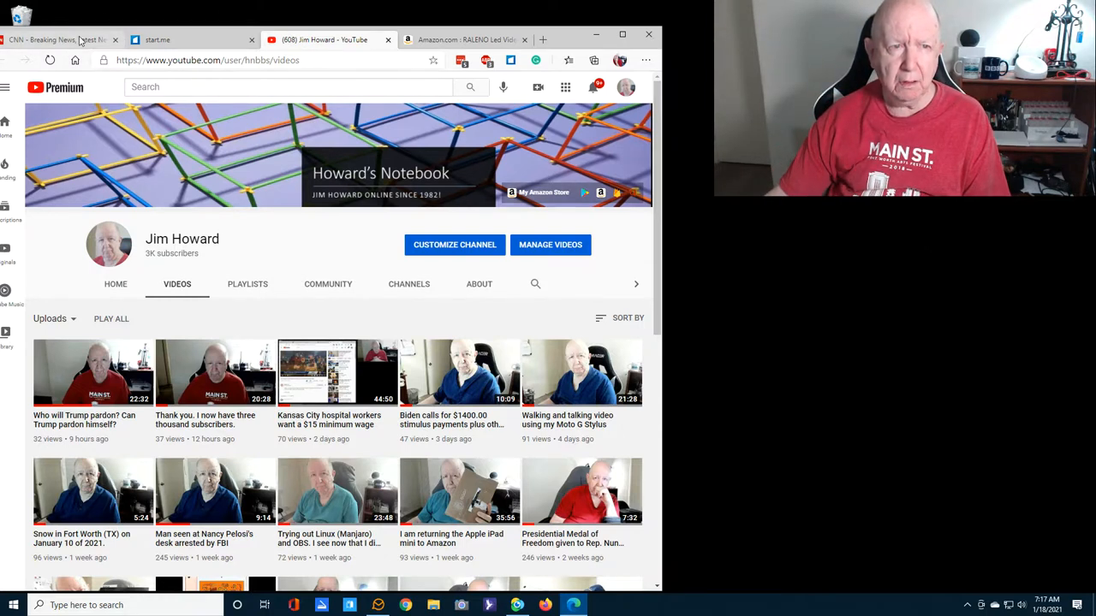
Switch to the CNN tab showing the homepage headline about Biden's term
click(60, 40)
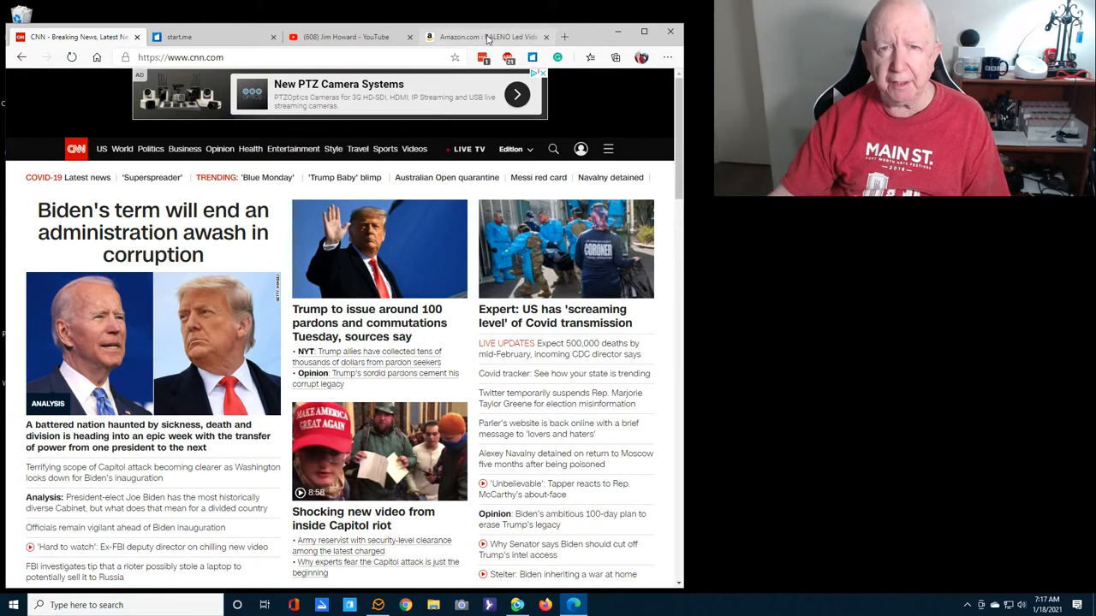
Switch to the Amazon tab and scroll the RALENO LED video light listing to its $36.99 price
click(488, 38)
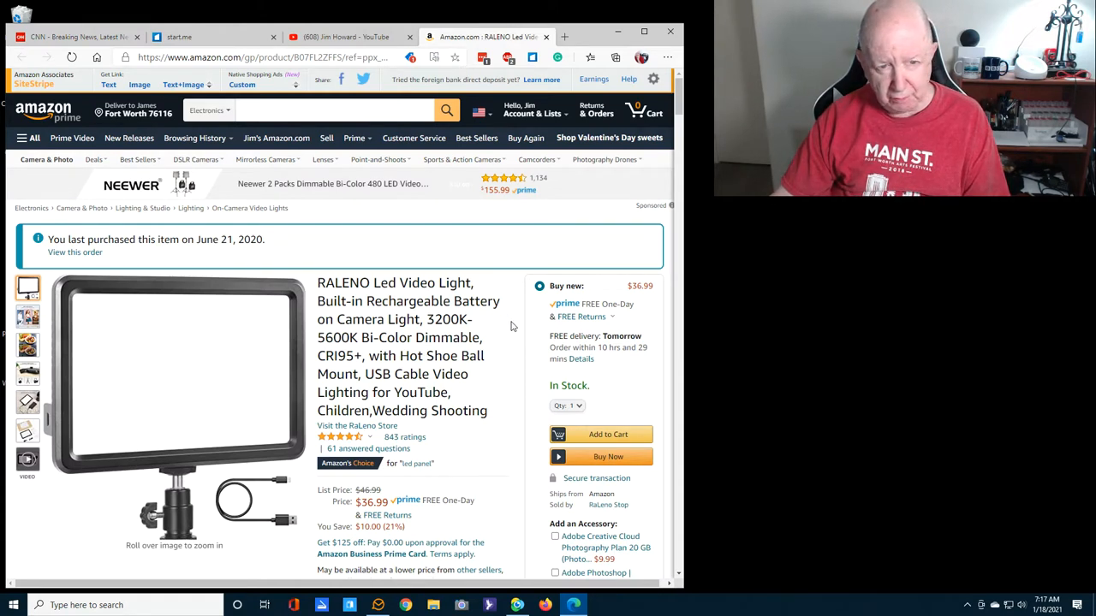
scroll(down, 3)
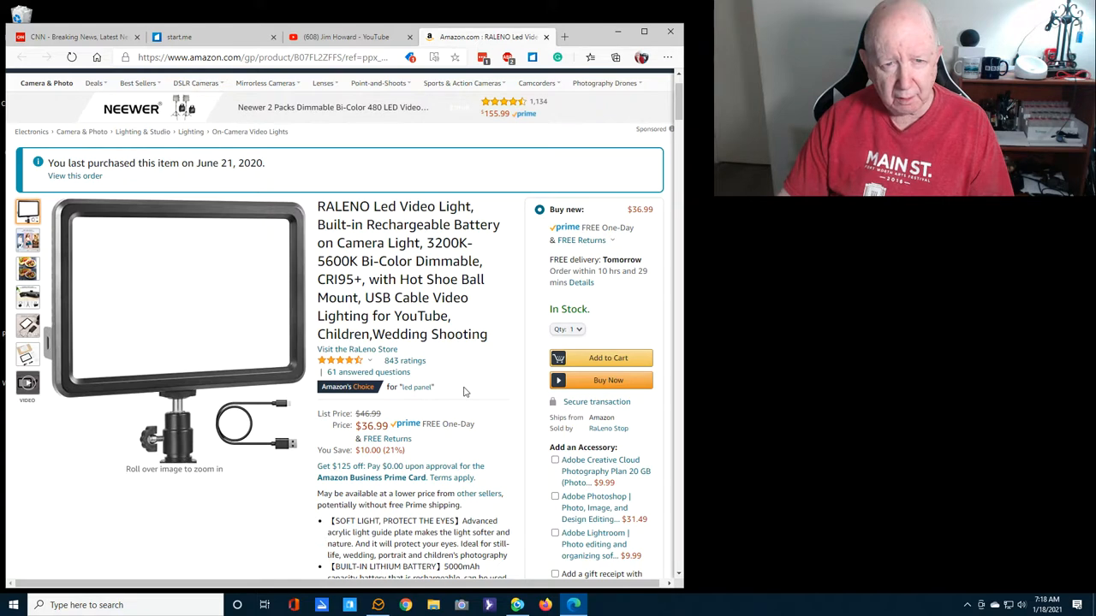
mouse_move(474, 392)
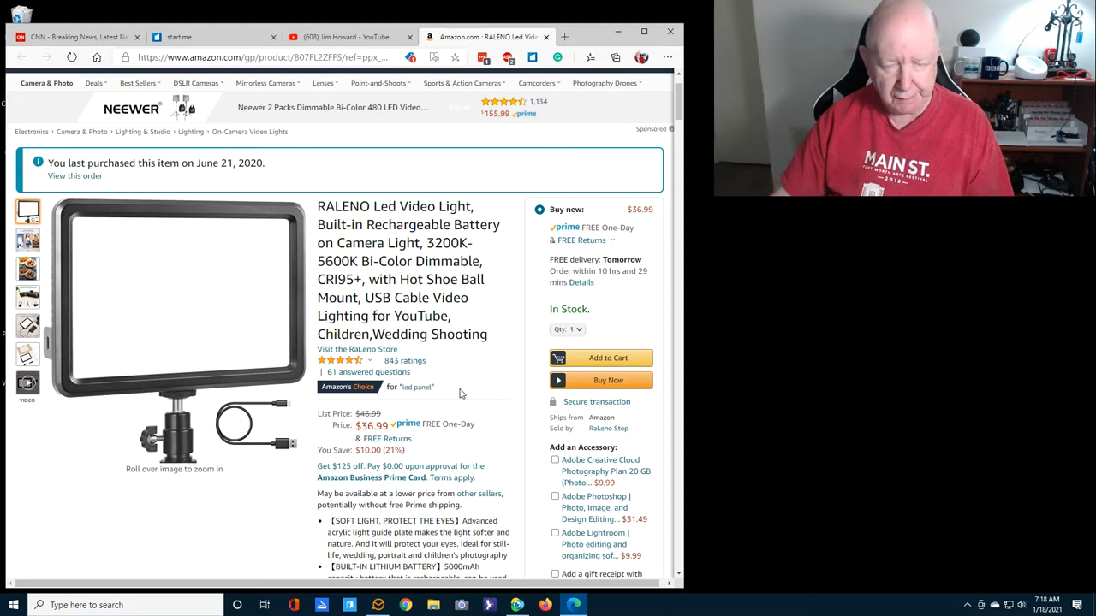
mouse_move(171, 315)
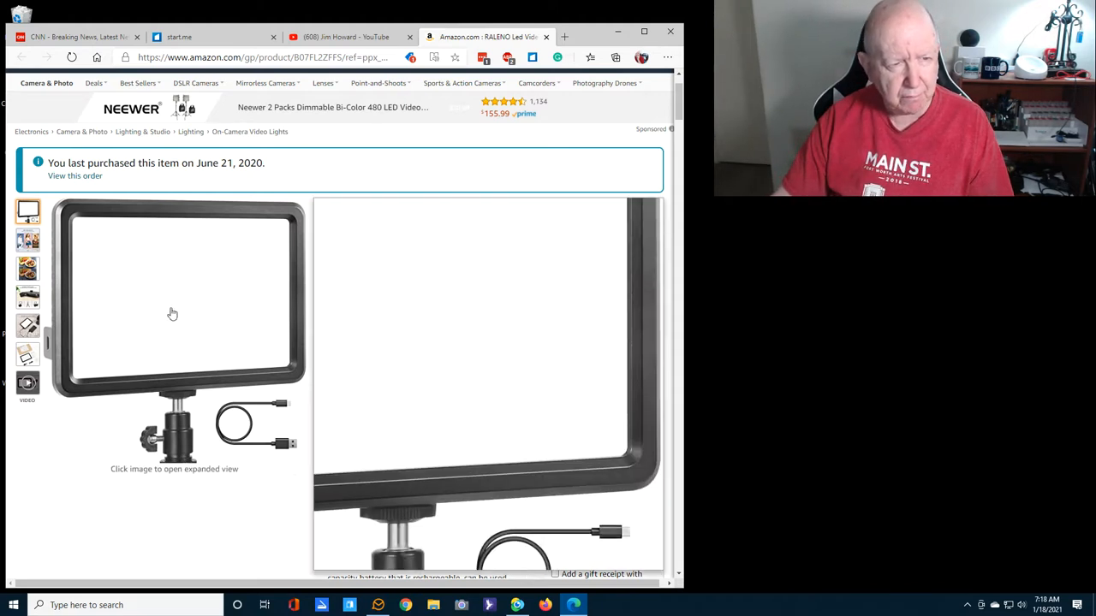
View the 3200K-5600K colour range photo, then the DSLR and tripod compatibility photo
click(25, 239)
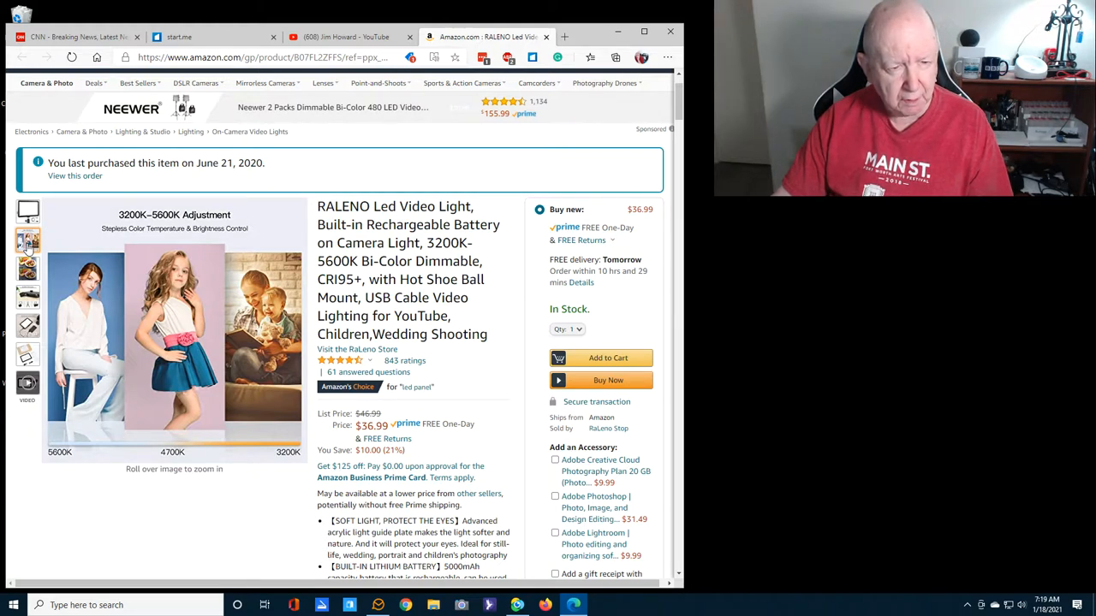
click(28, 267)
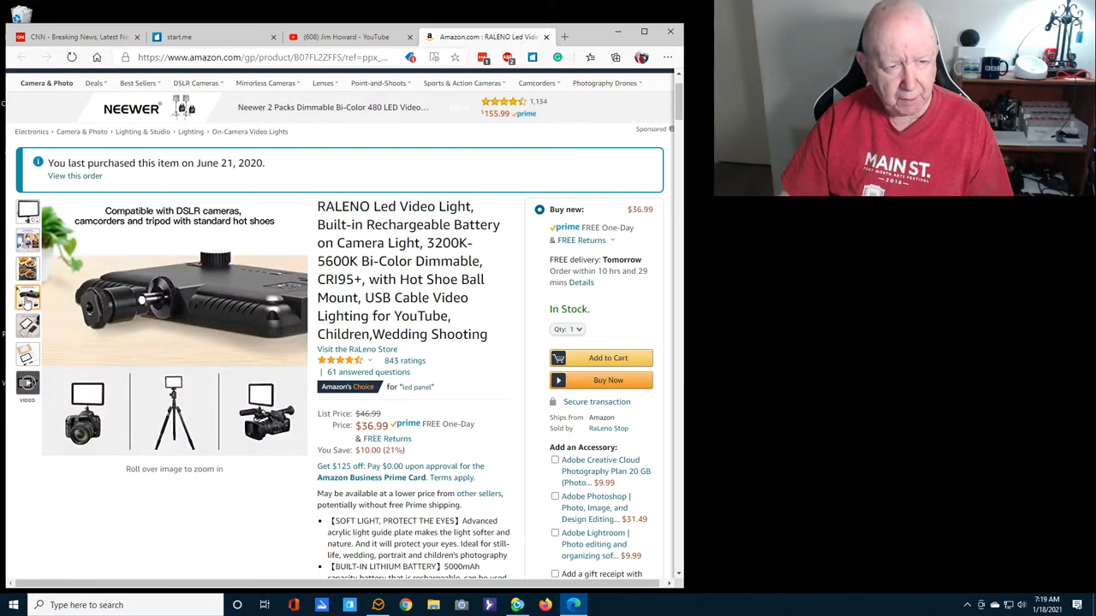
mouse_move(133, 301)
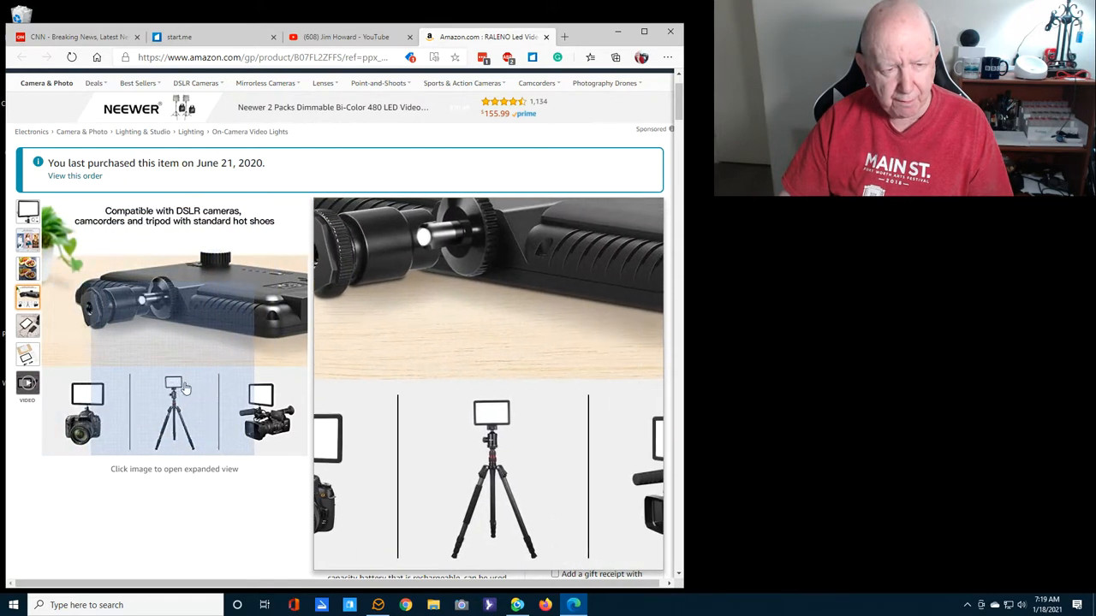
mouse_move(195, 296)
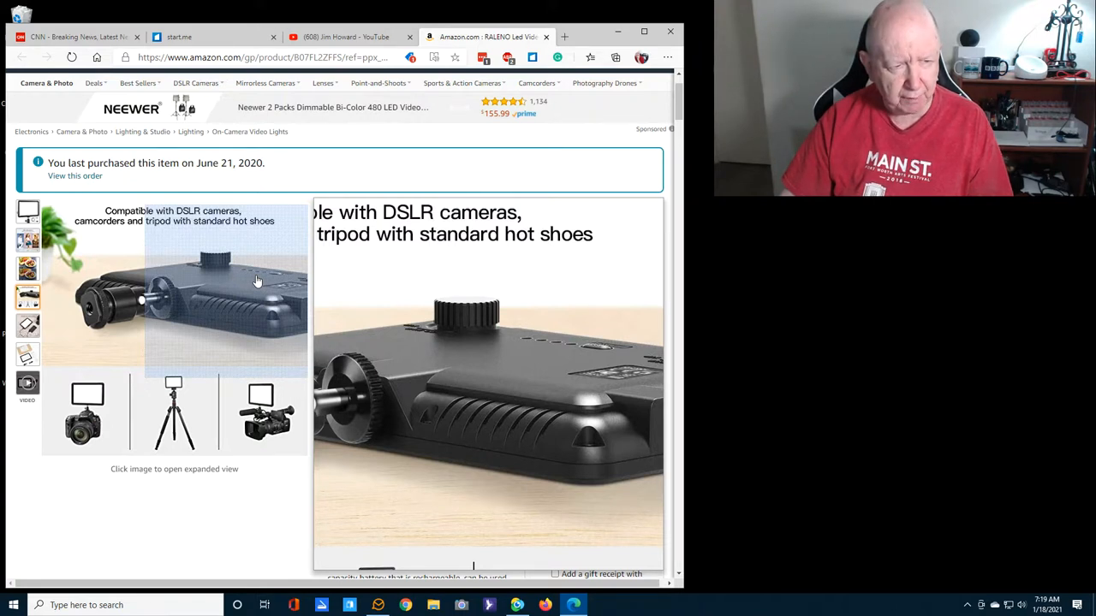
mouse_move(270, 288)
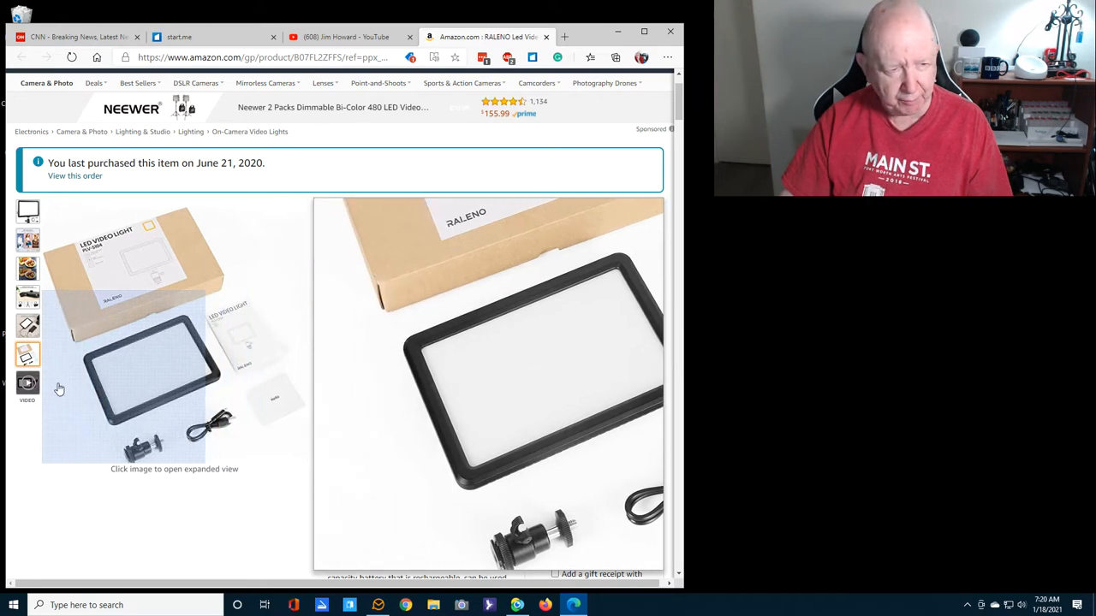
click(28, 383)
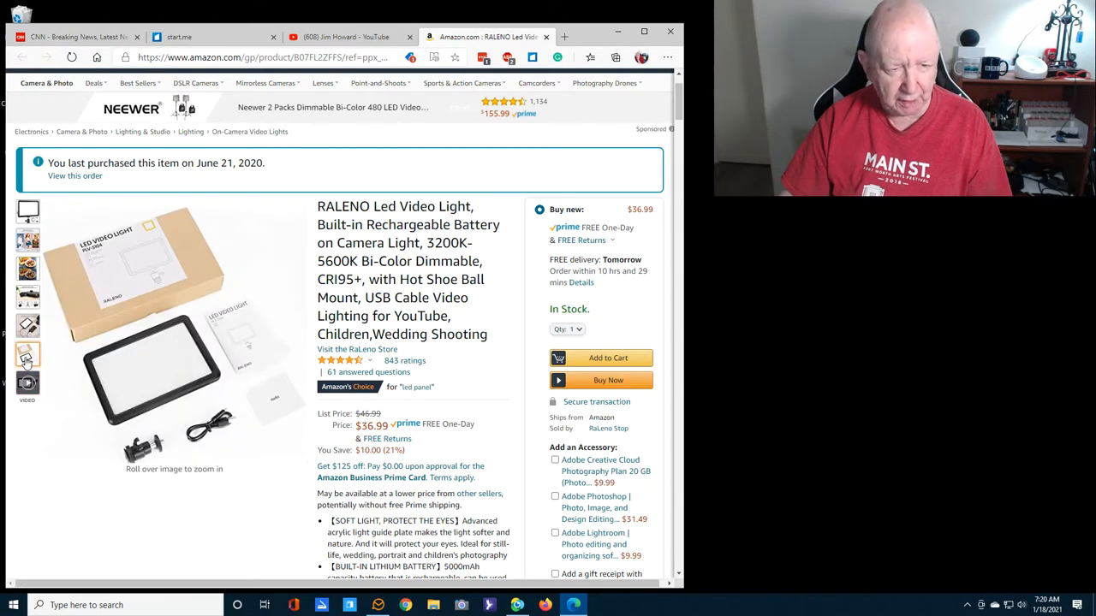
click(26, 370)
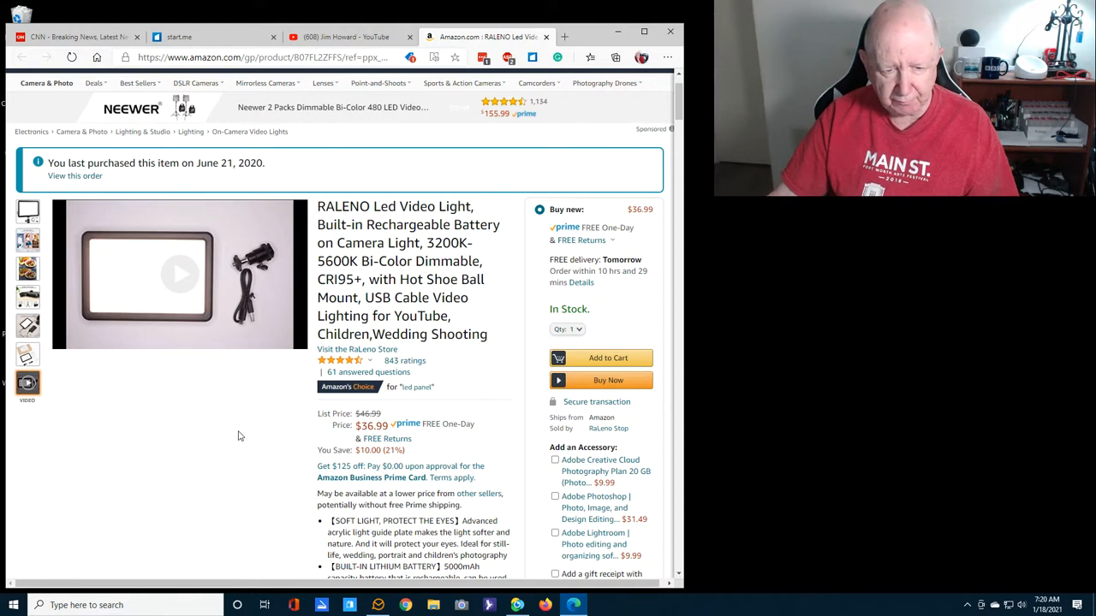
scroll(down, 3)
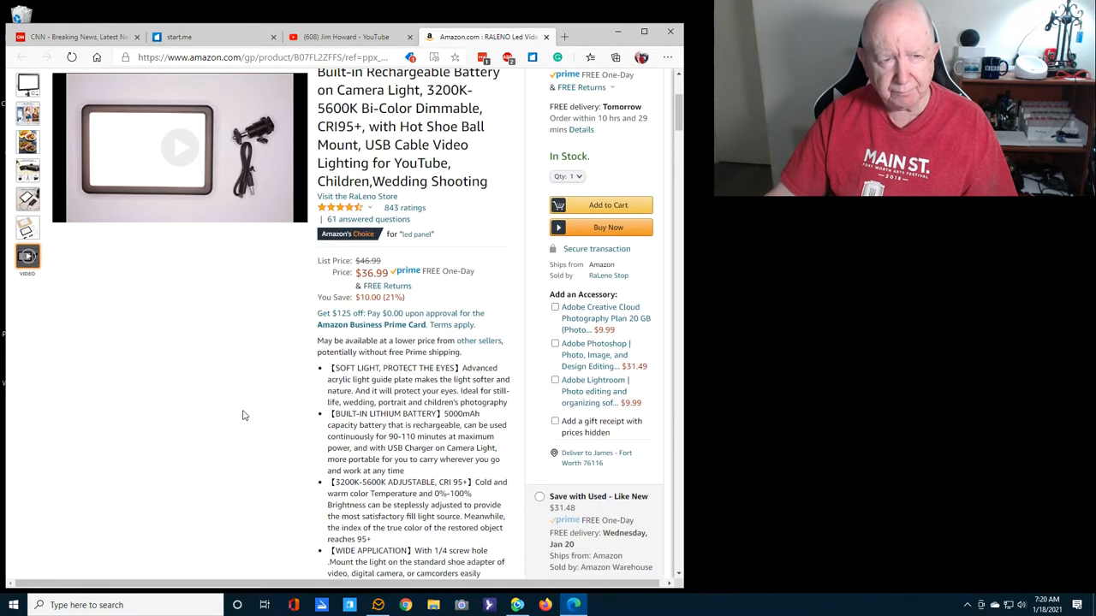
scroll(up, 3)
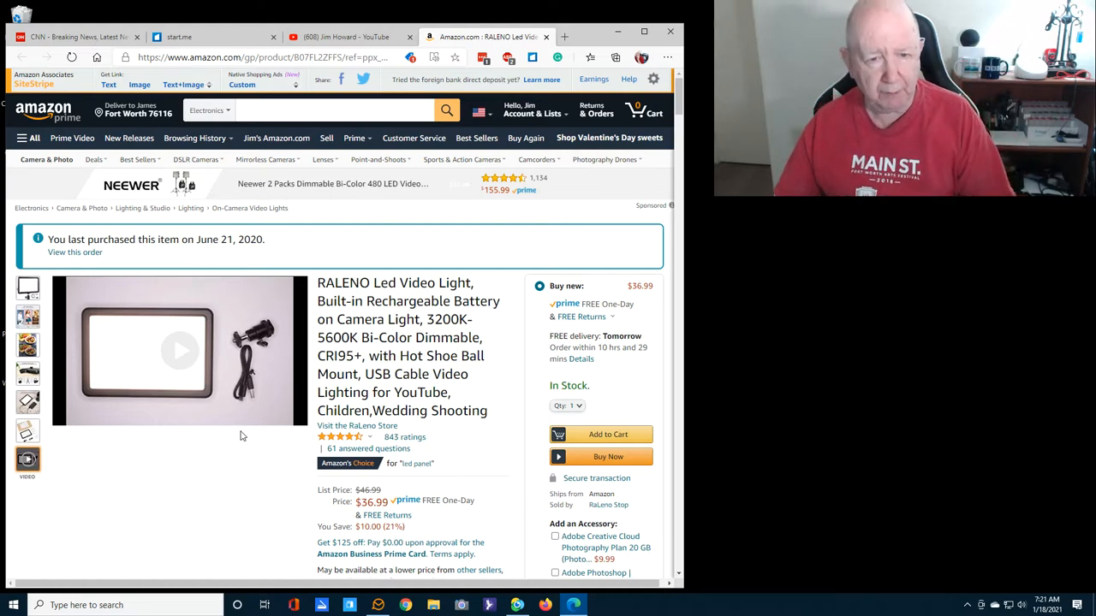
mouse_move(267, 426)
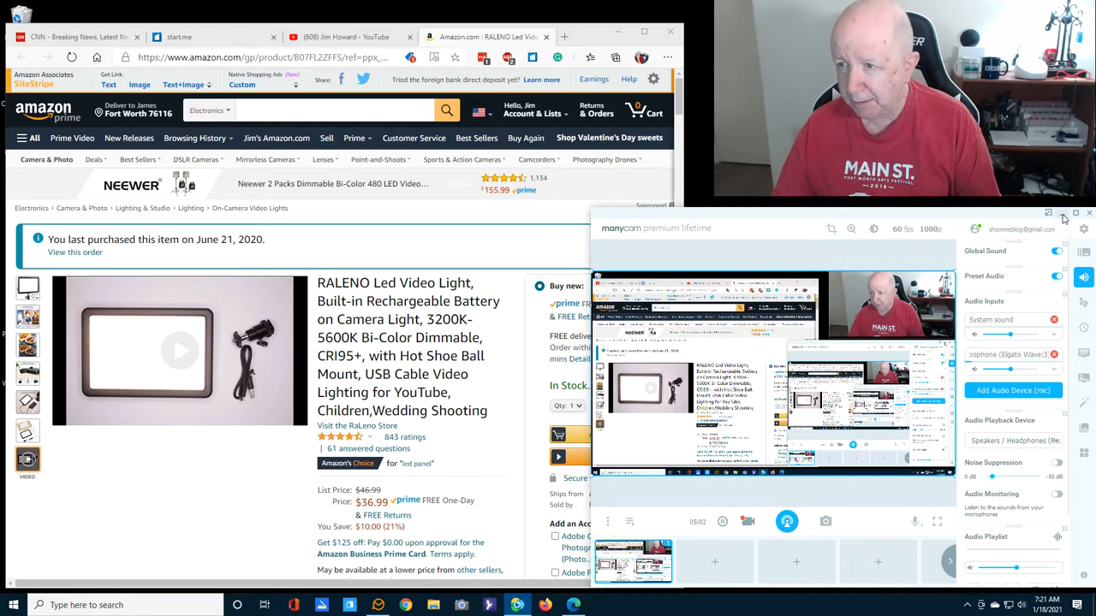
click(1074, 215)
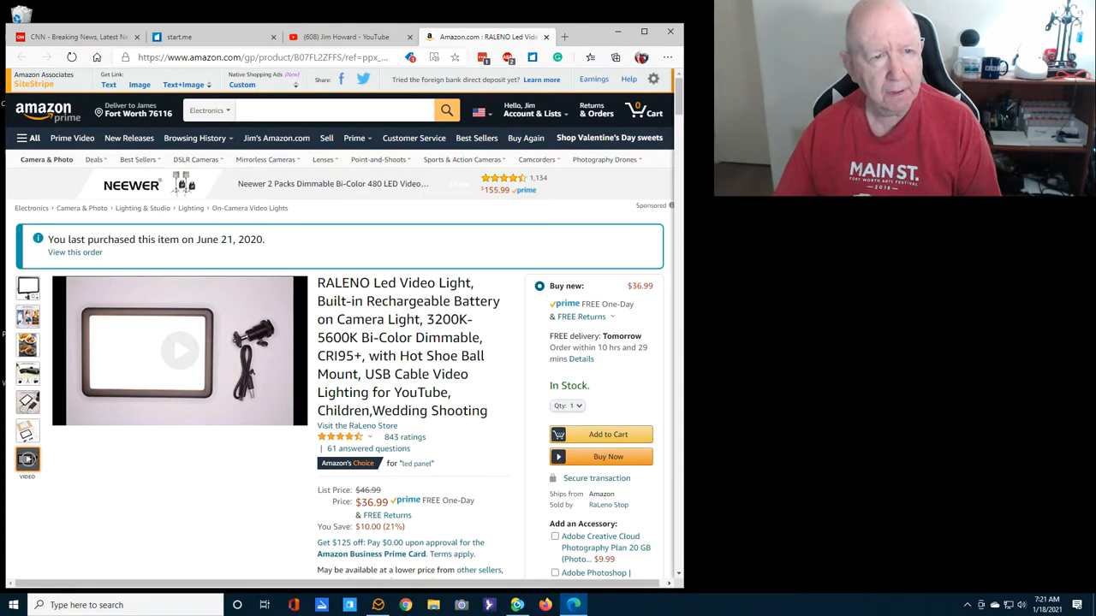
Return to the CNN homepage tab and scroll past the lead headline to the vaccine and business sections
click(82, 38)
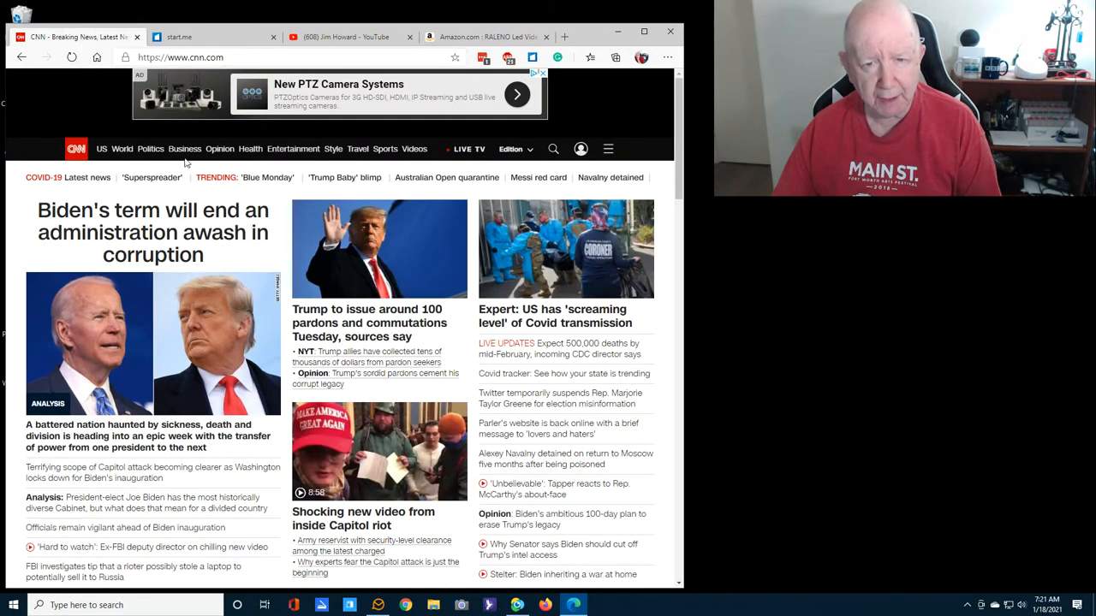
mouse_move(180, 233)
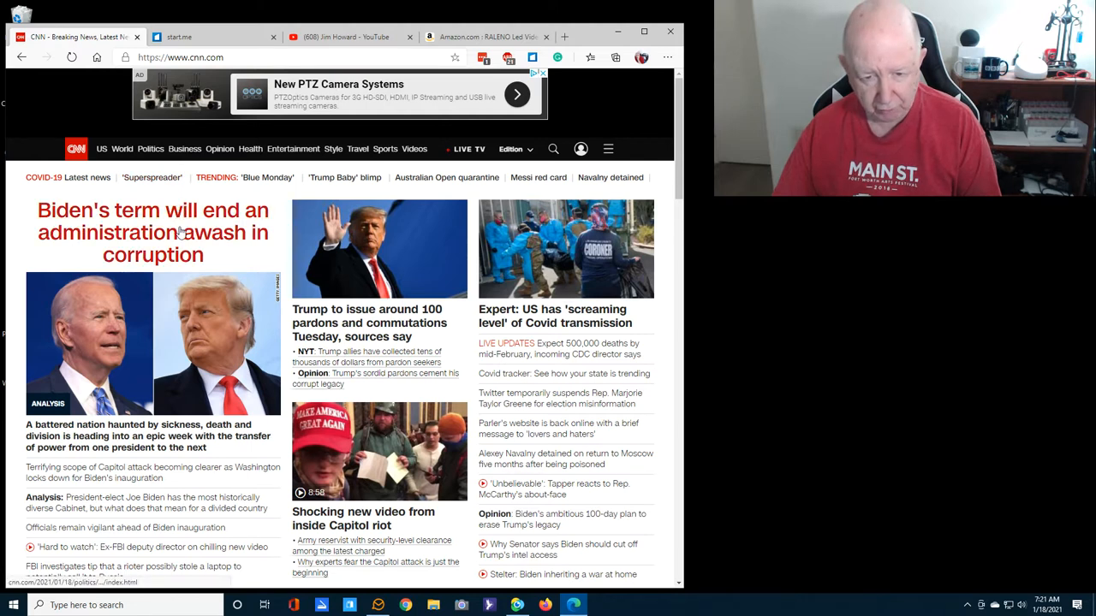
mouse_move(195, 358)
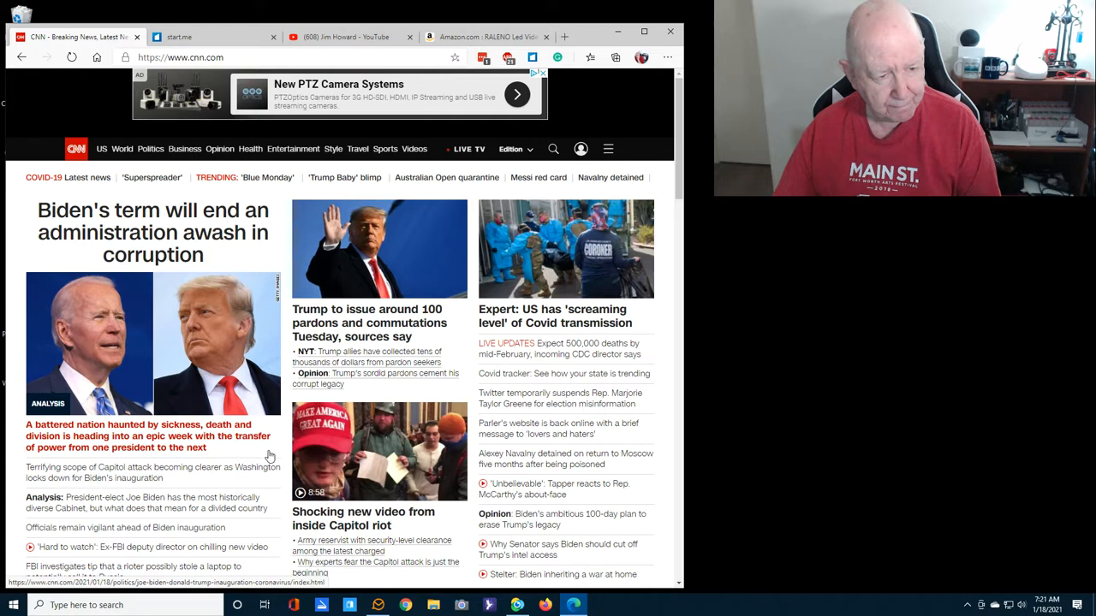
scroll(down, 3)
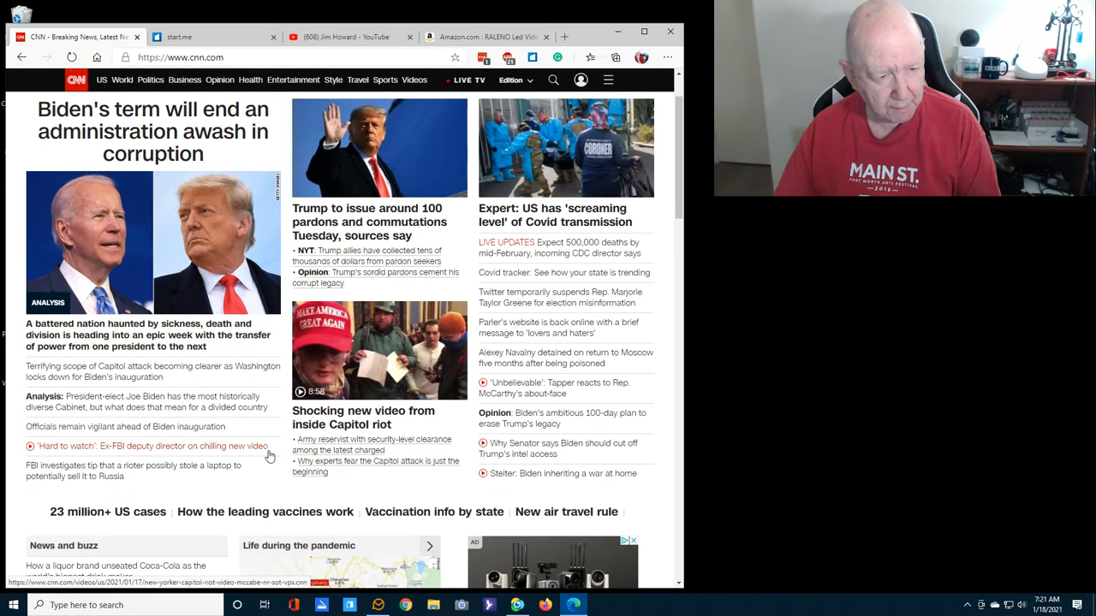
mouse_move(268, 432)
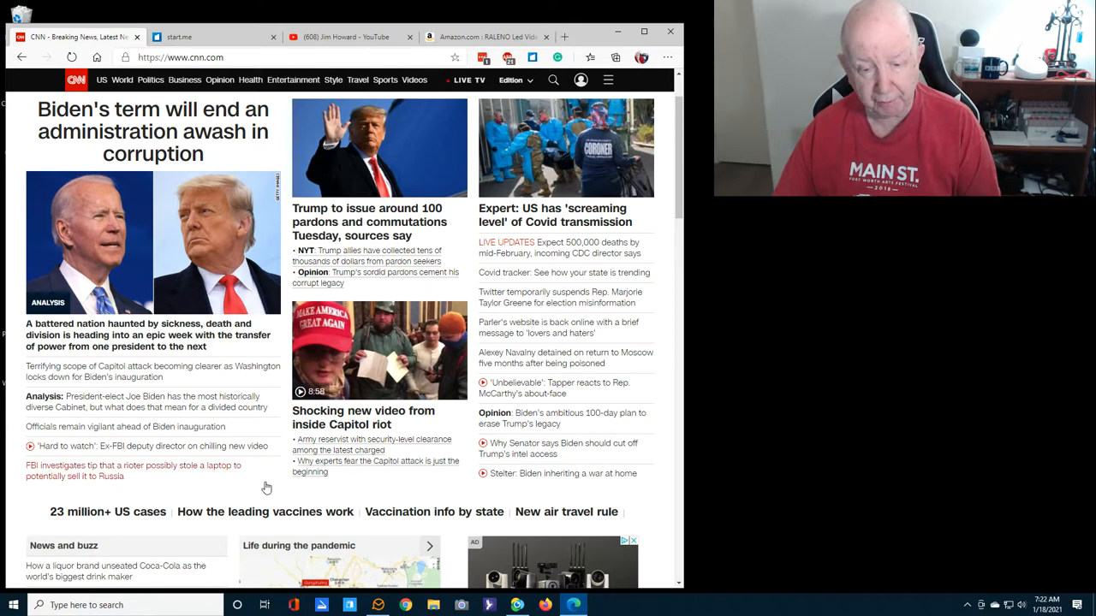
mouse_move(264, 486)
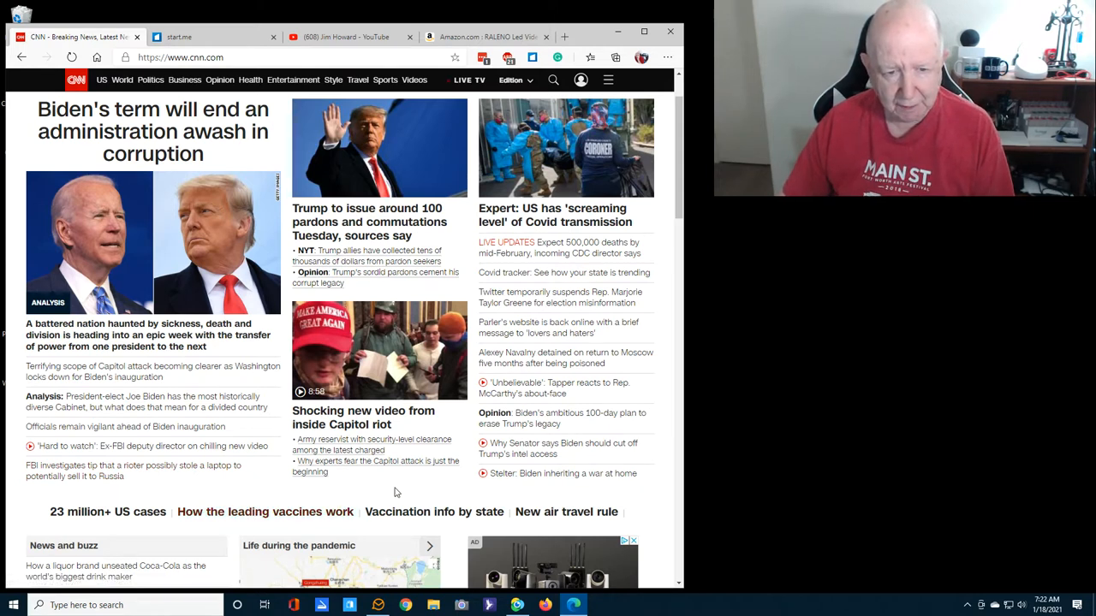
mouse_move(397, 363)
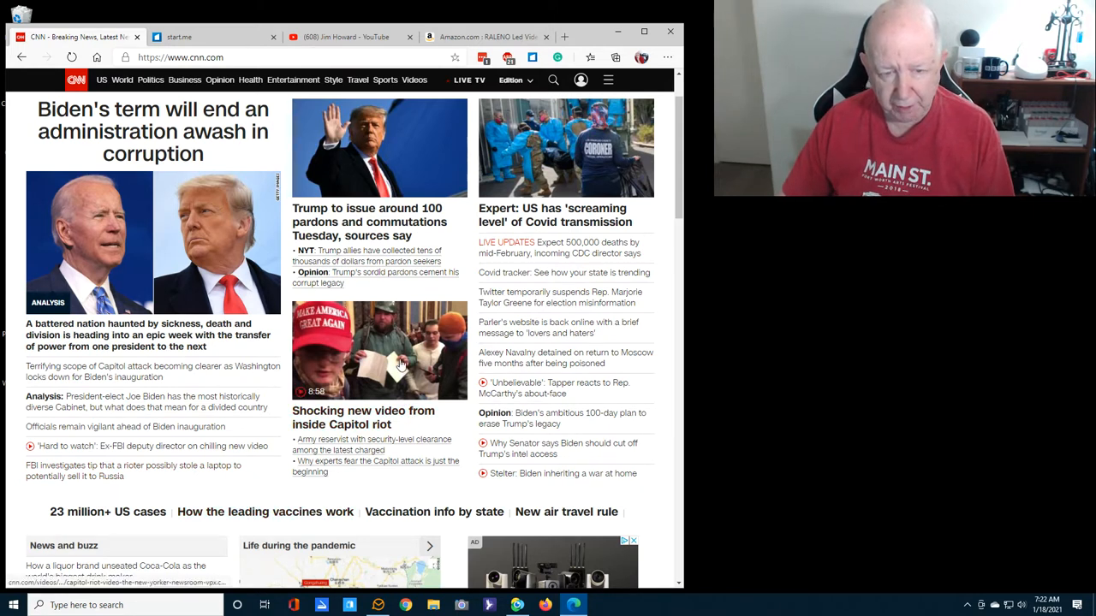
mouse_move(420, 374)
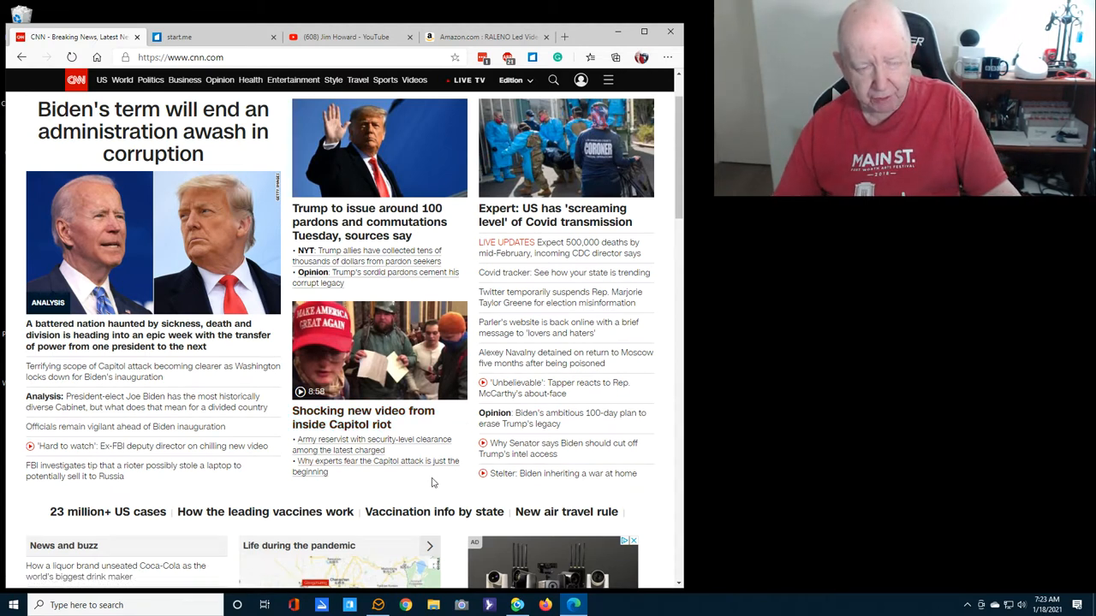
mouse_move(357, 478)
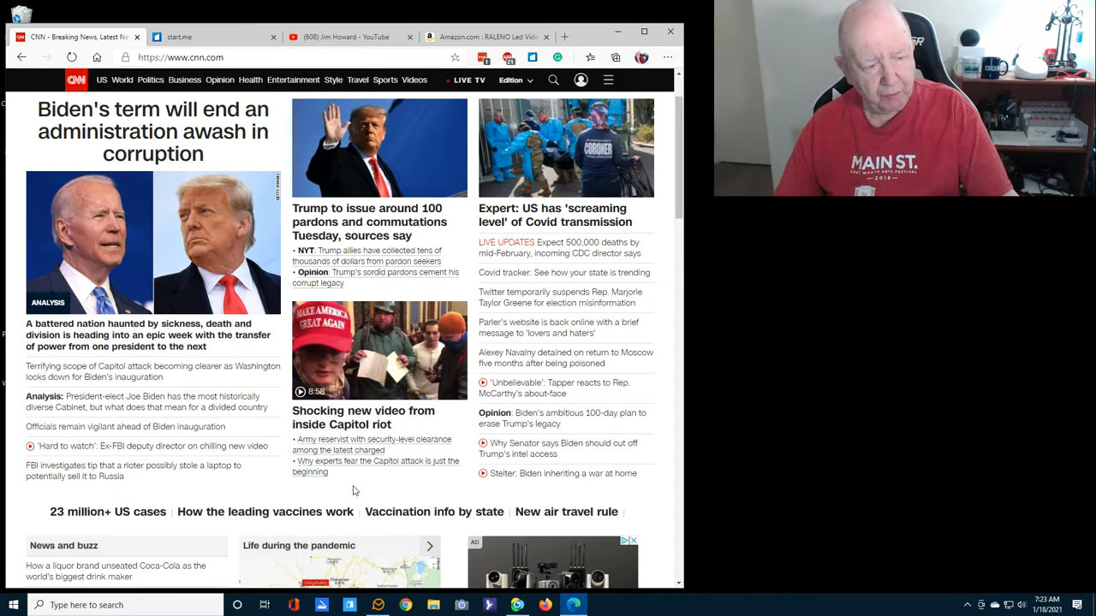
mouse_move(384, 488)
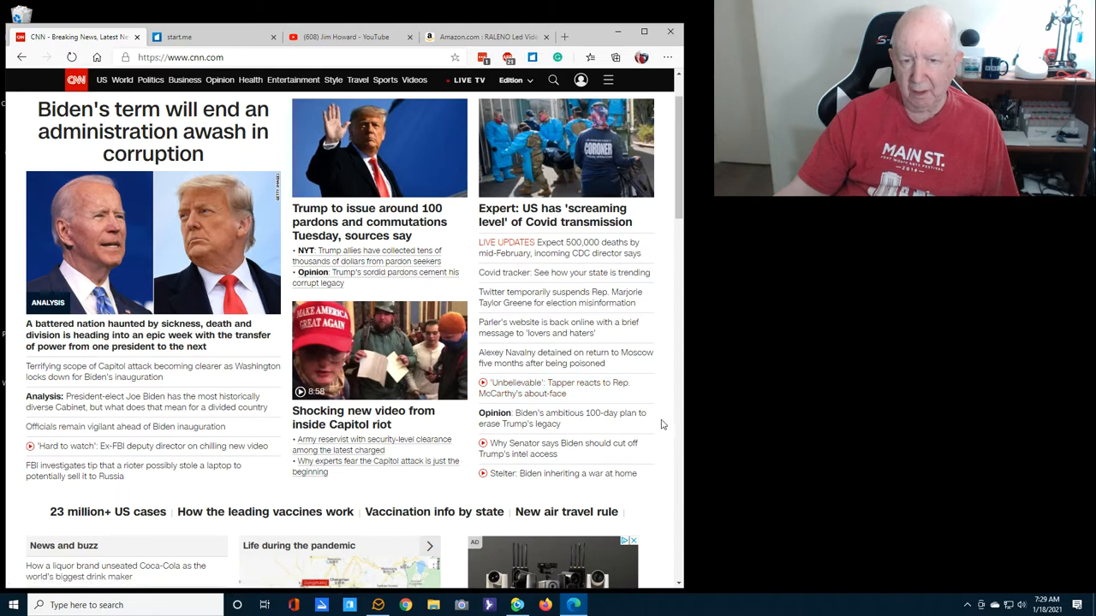
Scroll the CNN homepage down to the Covid superspreader story, Trump's last days and CNN Business sections
scroll(down, 3)
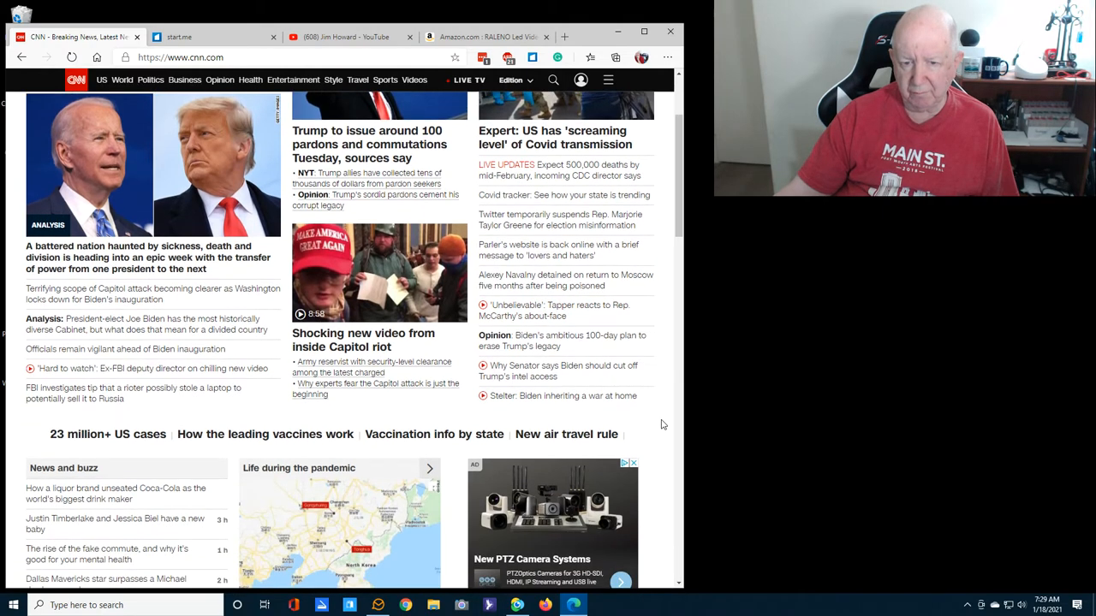
scroll(down, 3)
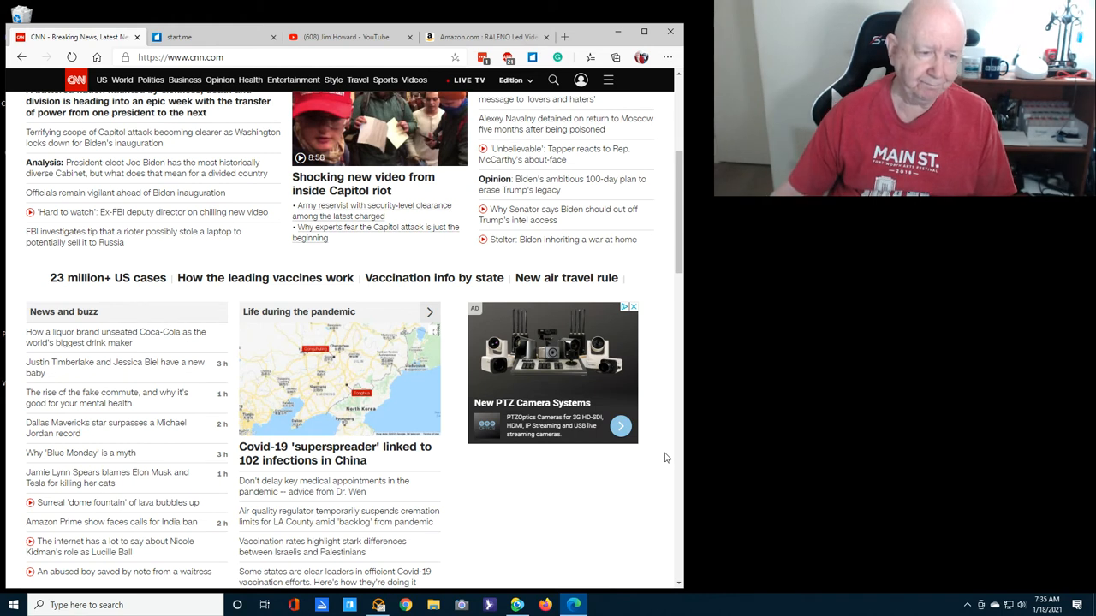
mouse_move(483, 506)
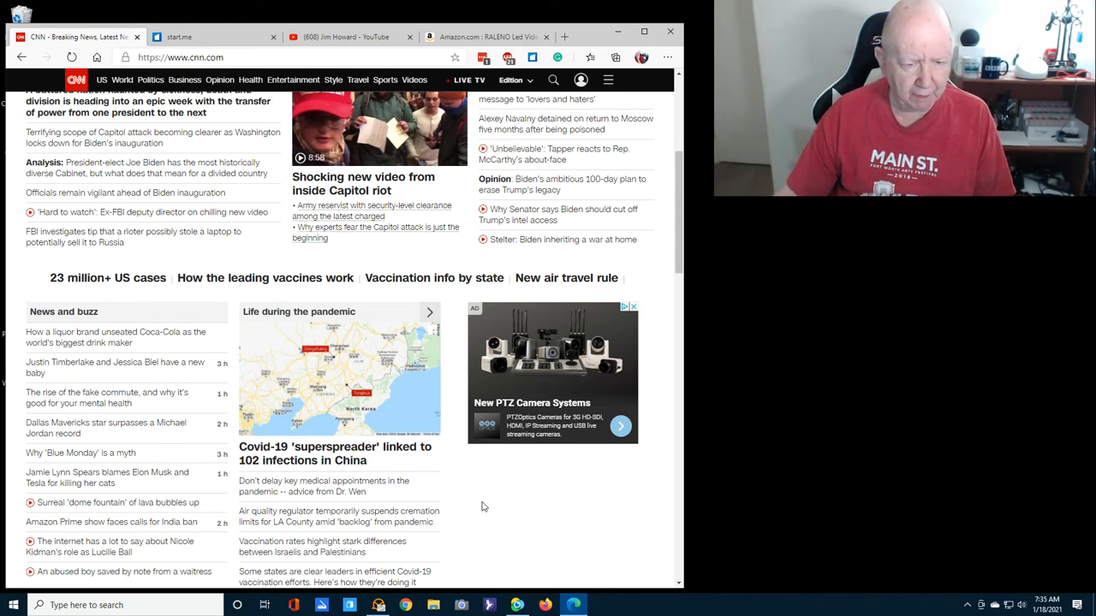
scroll(down, 3)
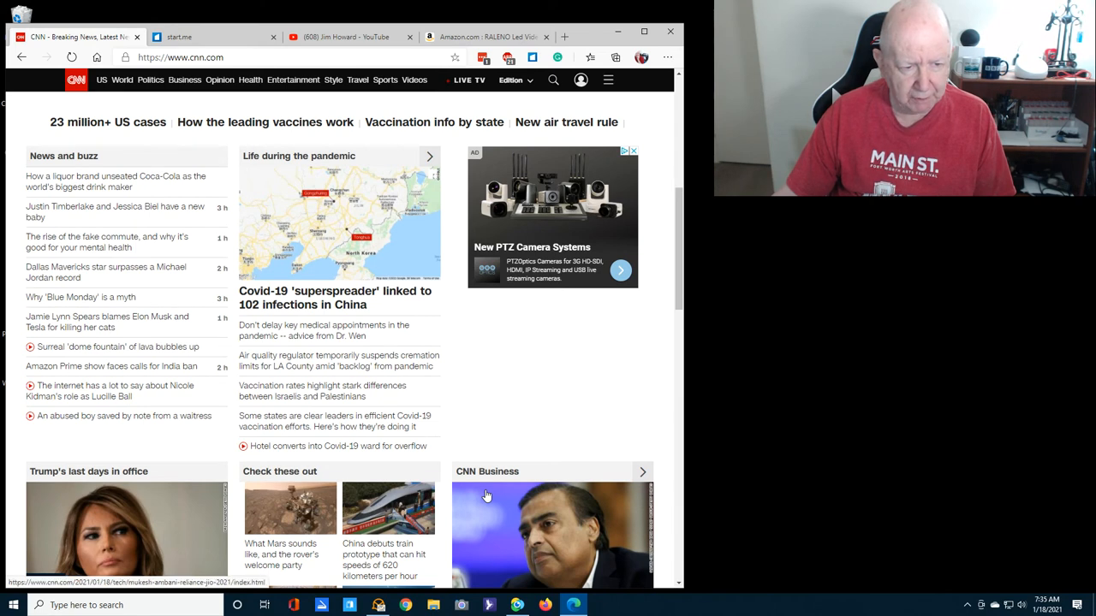
Scroll to Check these out and open the 'Actor applauds editing out Trump's Home Alone 2 cameo' video story
scroll(down, 3)
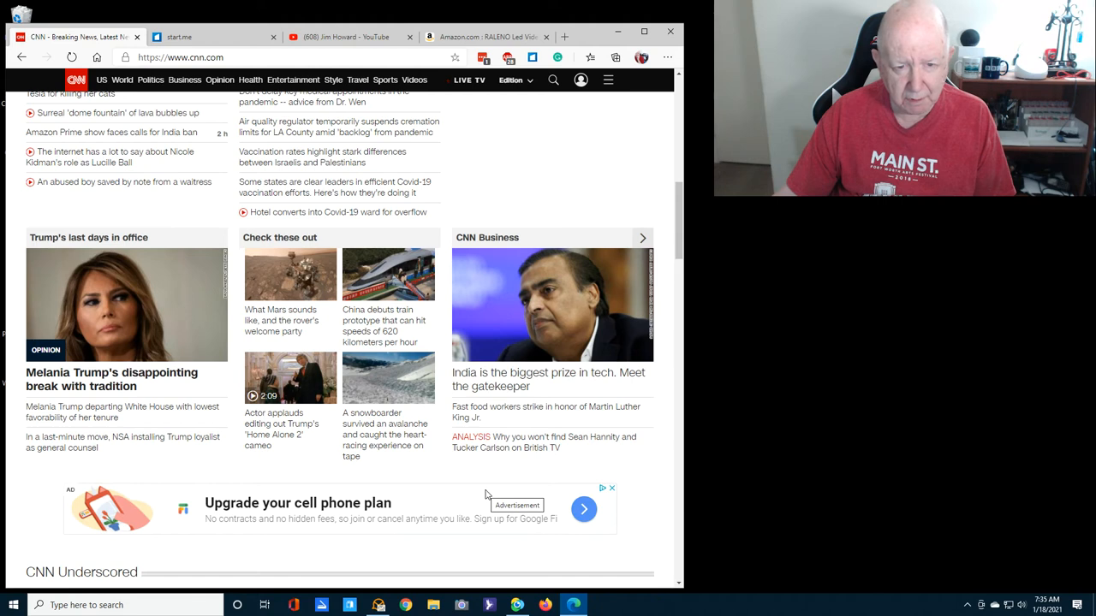
mouse_move(476, 494)
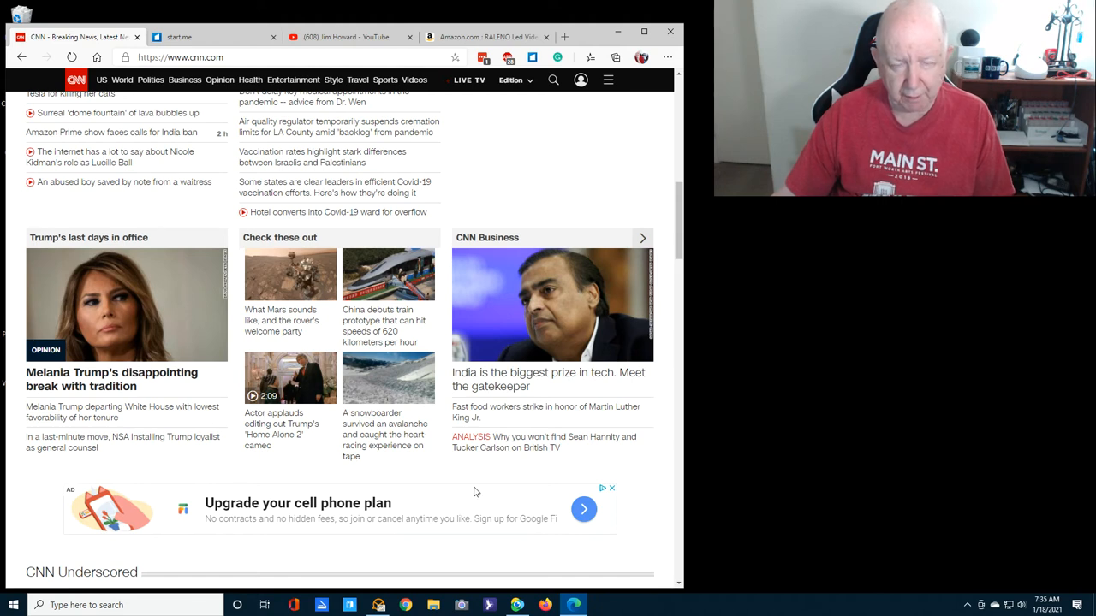
mouse_move(462, 477)
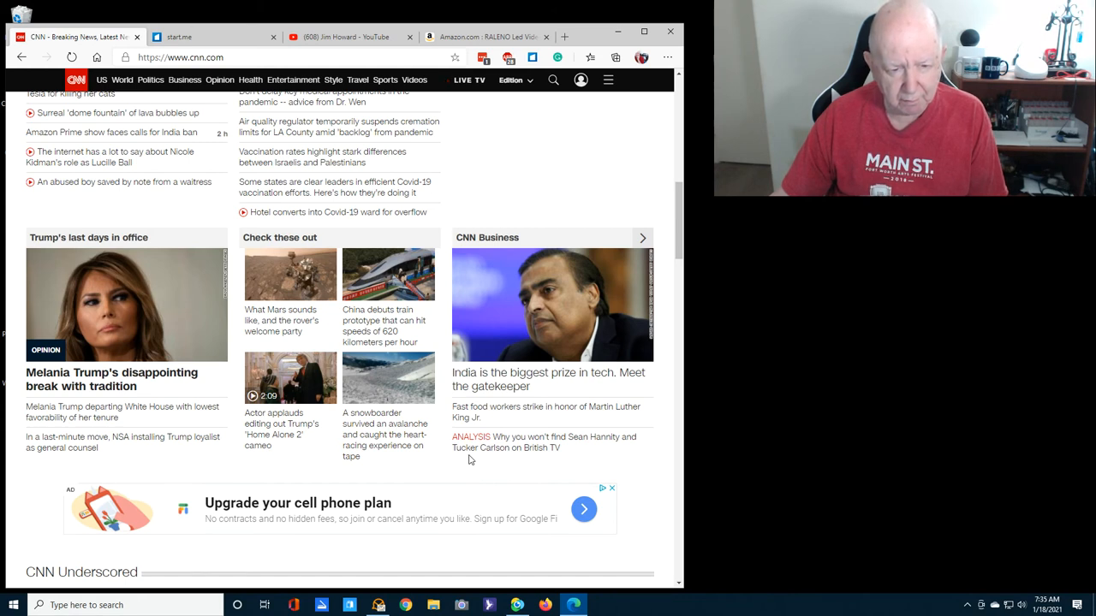
scroll(down, 3)
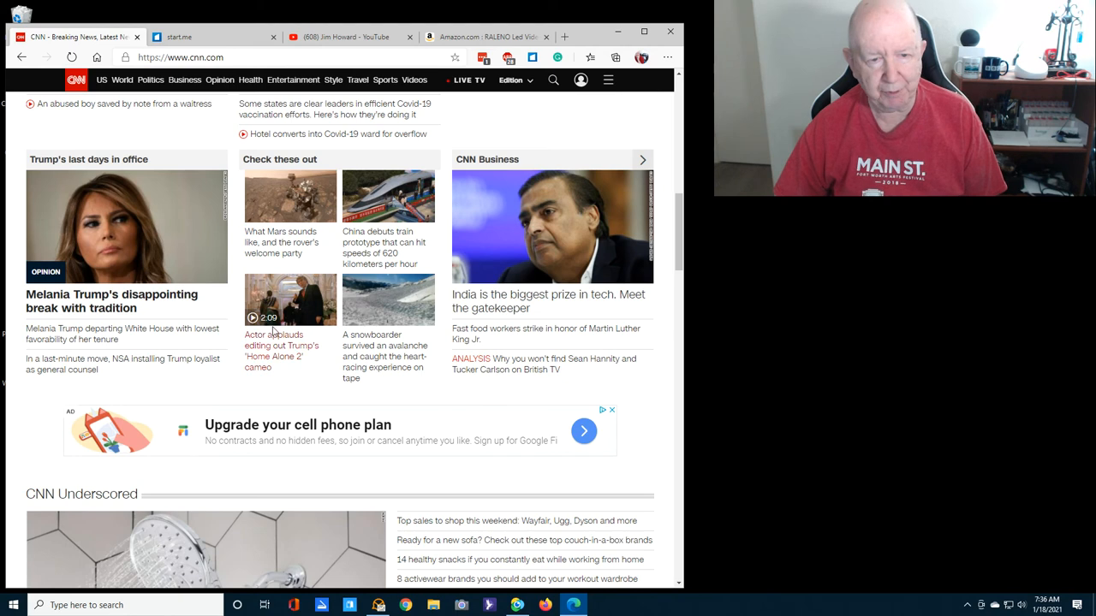
click(291, 300)
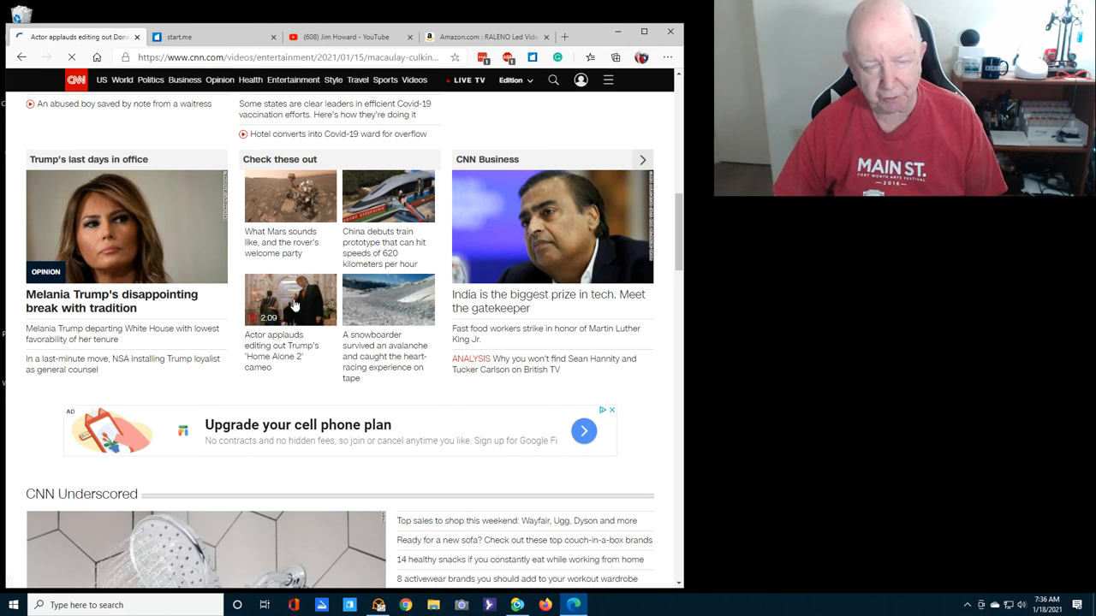
Pause the Home Alone 2 cameo video partway and scroll down to the More from CNN stories
click(291, 298)
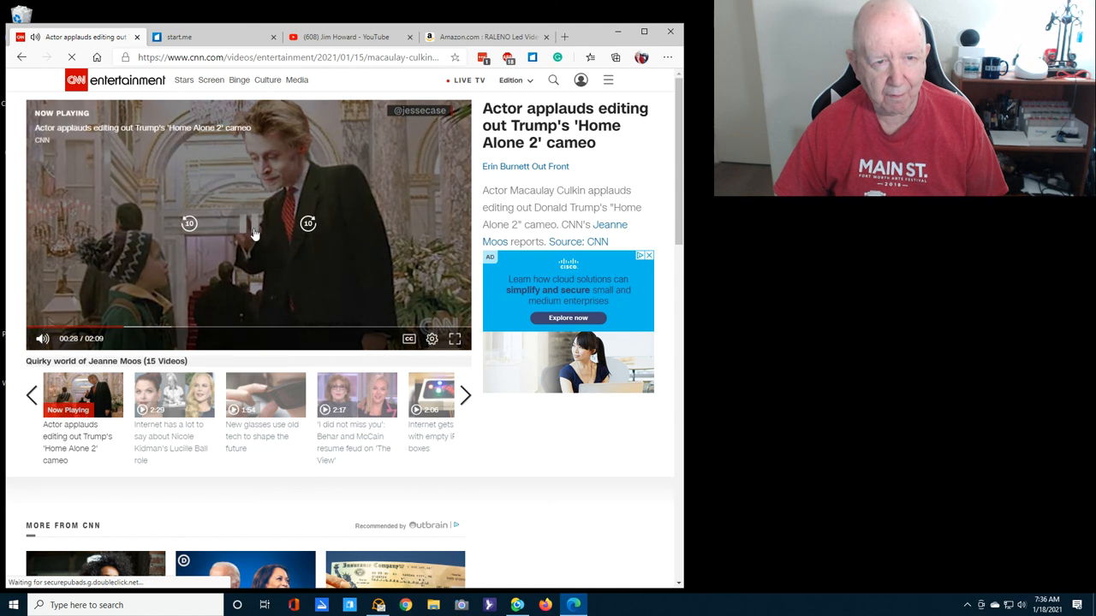
click(248, 226)
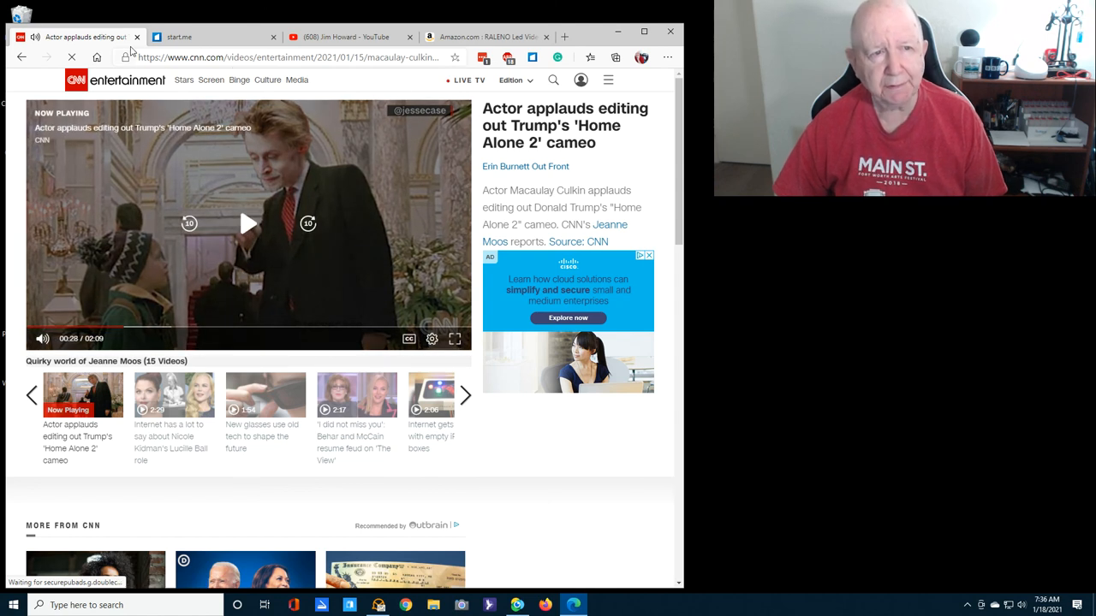
scroll(down, 3)
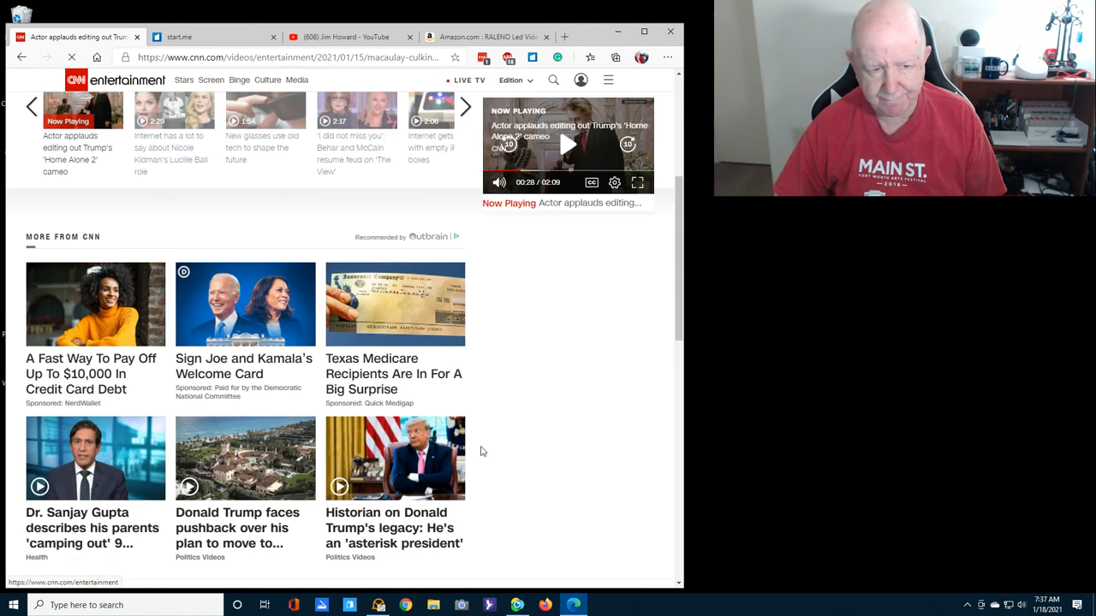